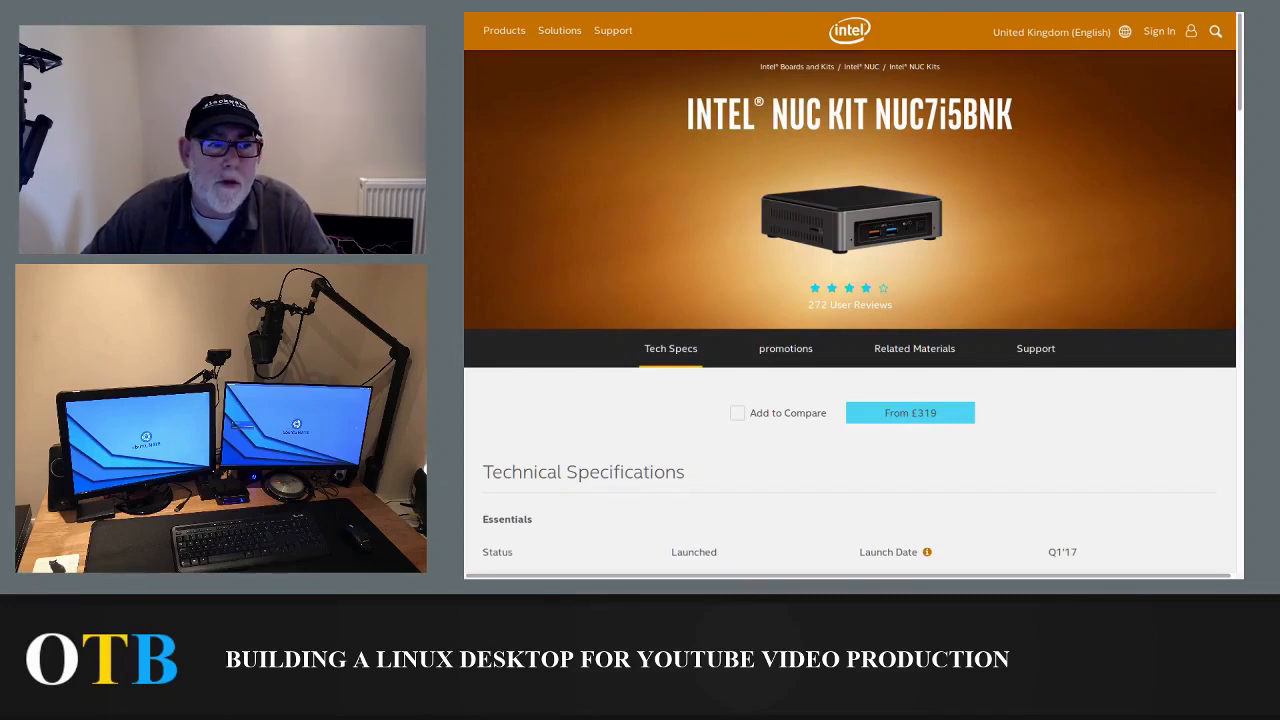
scroll(down, 3)
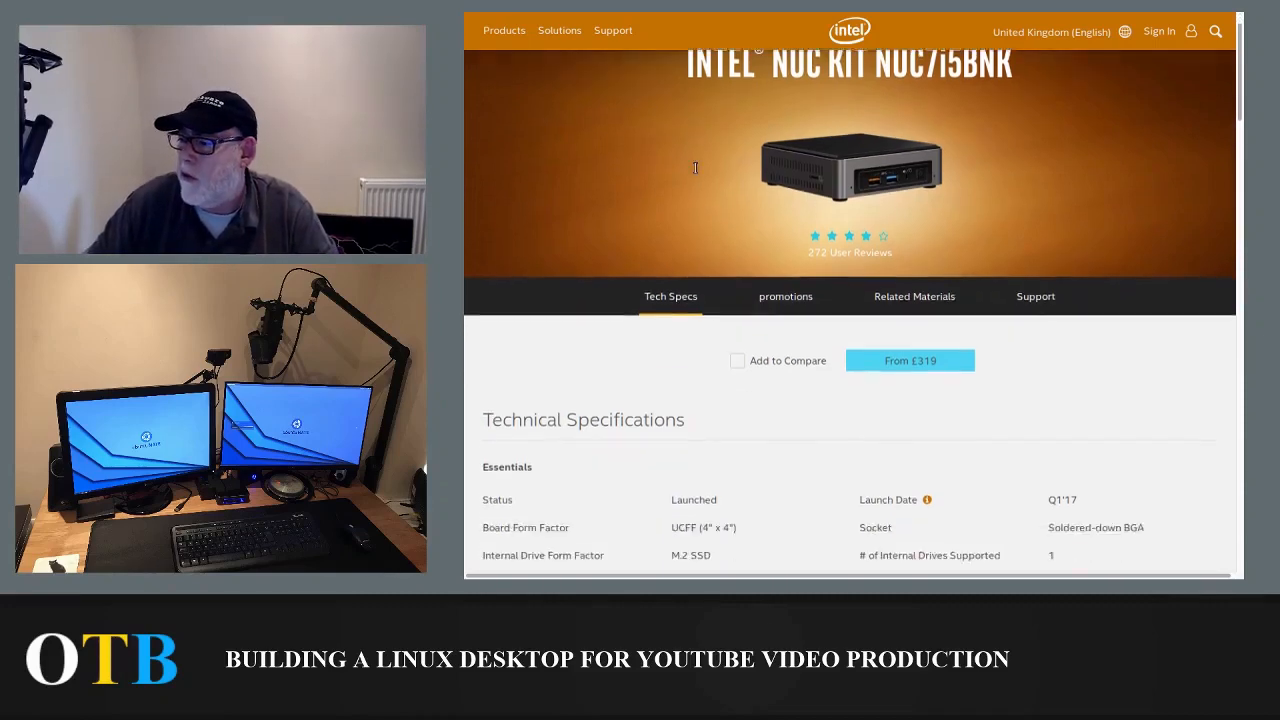
scroll(down, 3)
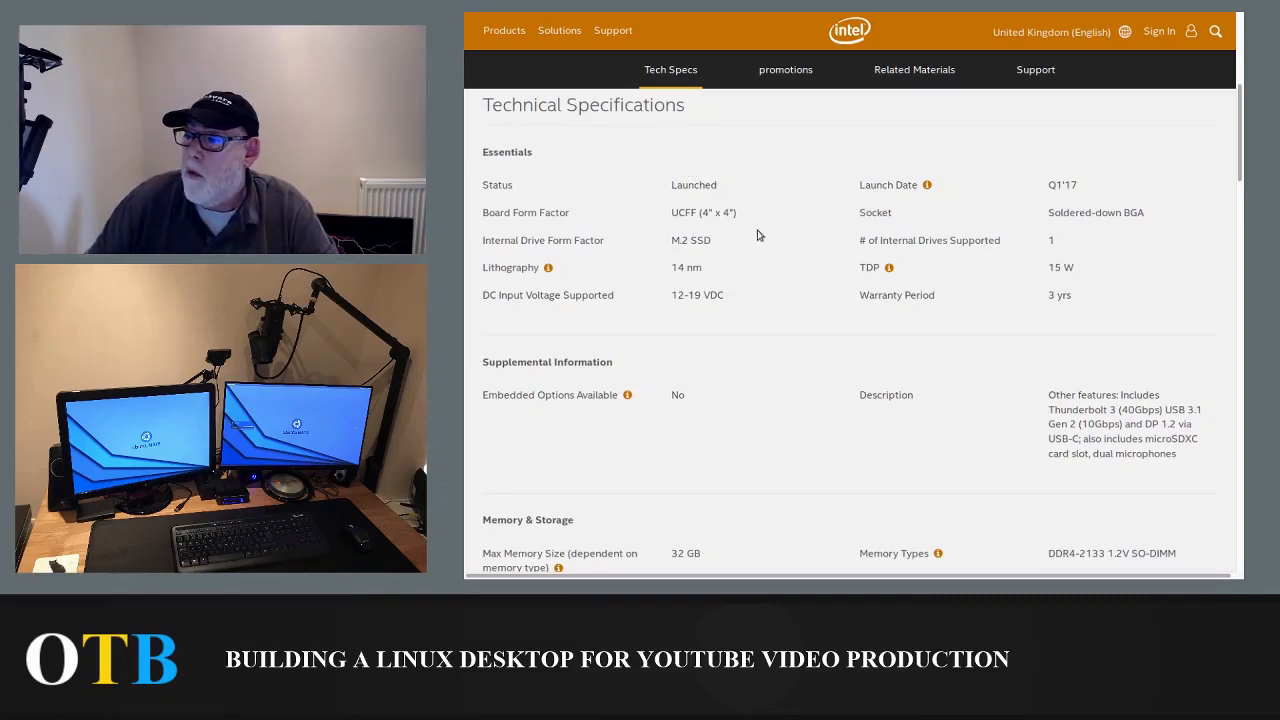
scroll(down, 3)
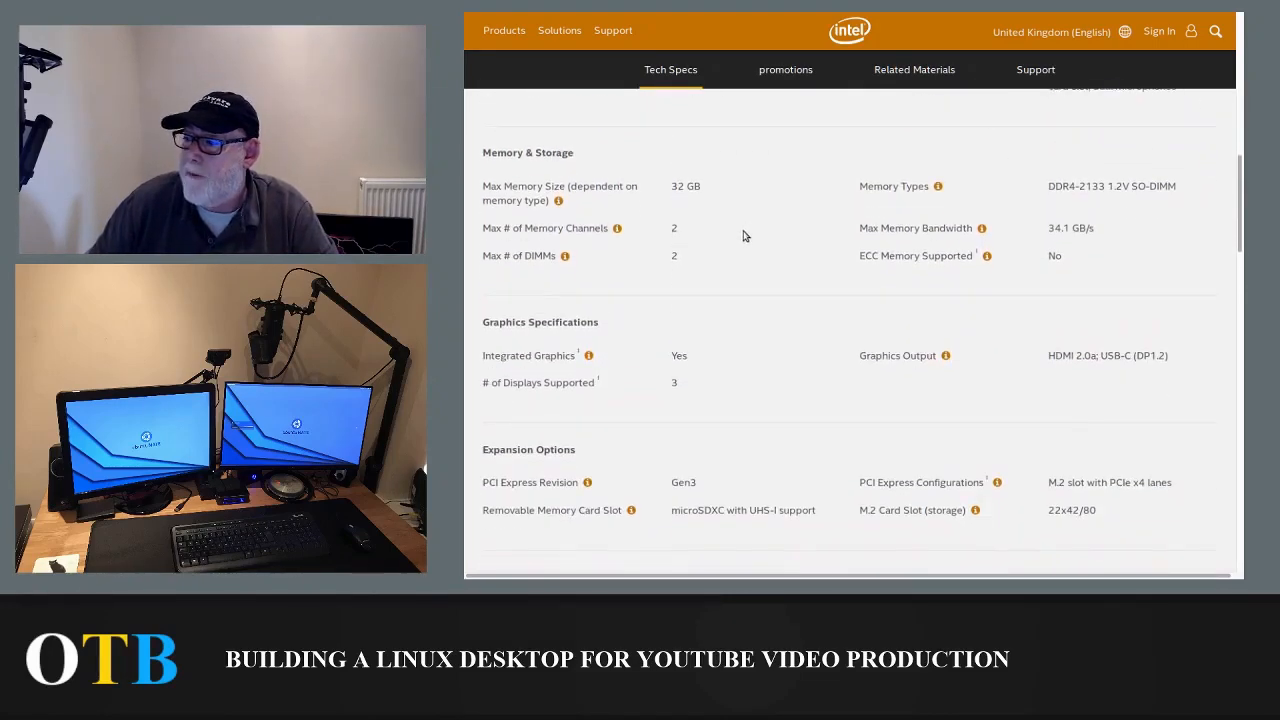
scroll(down, 3)
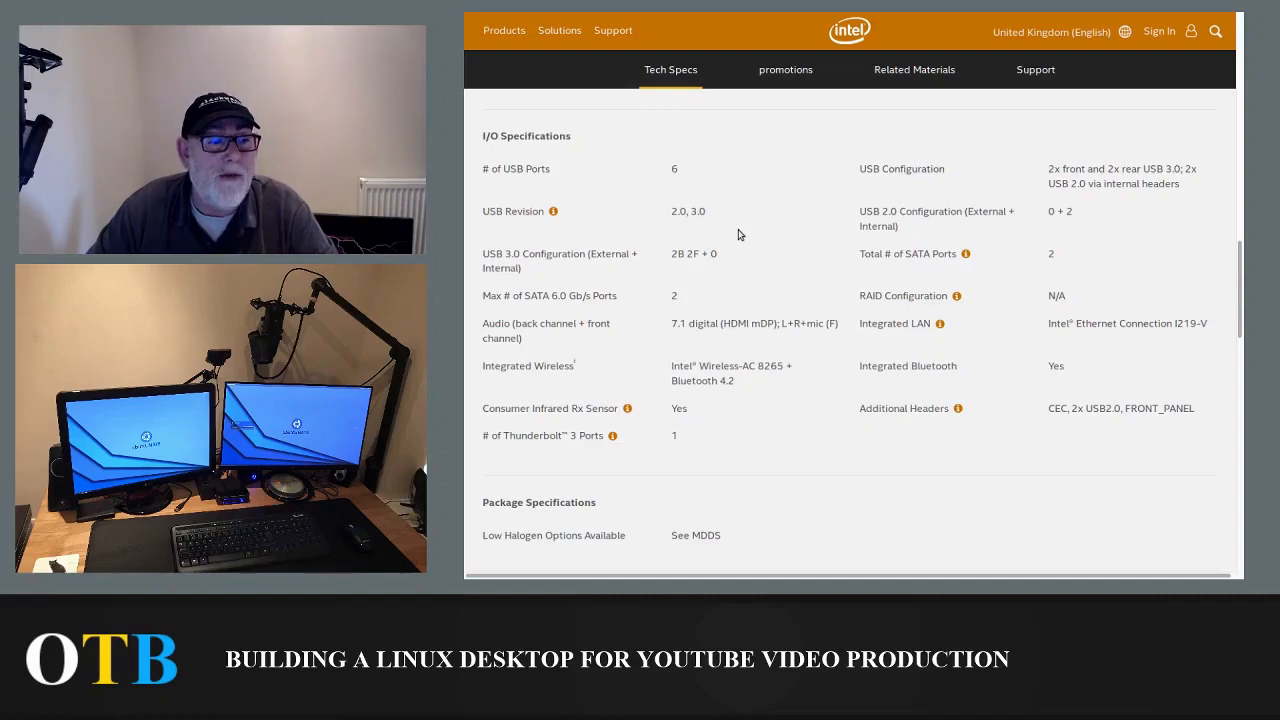
scroll(down, 3)
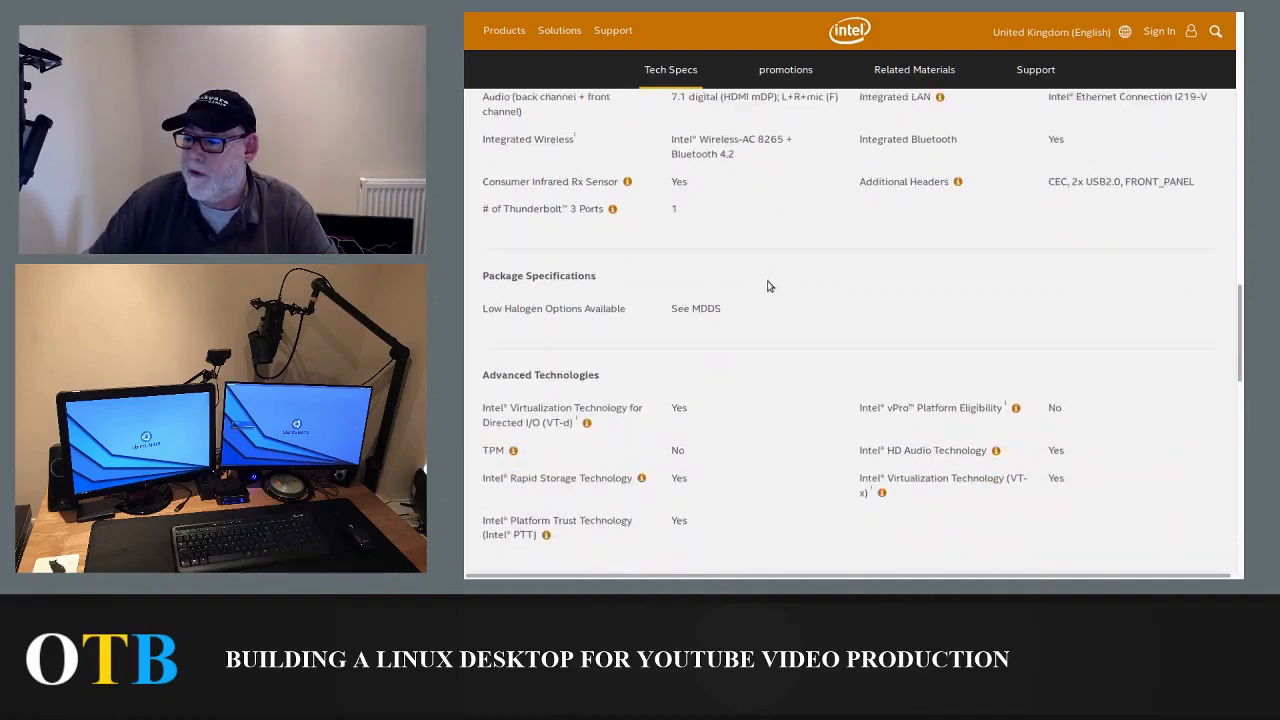
scroll(down, 3)
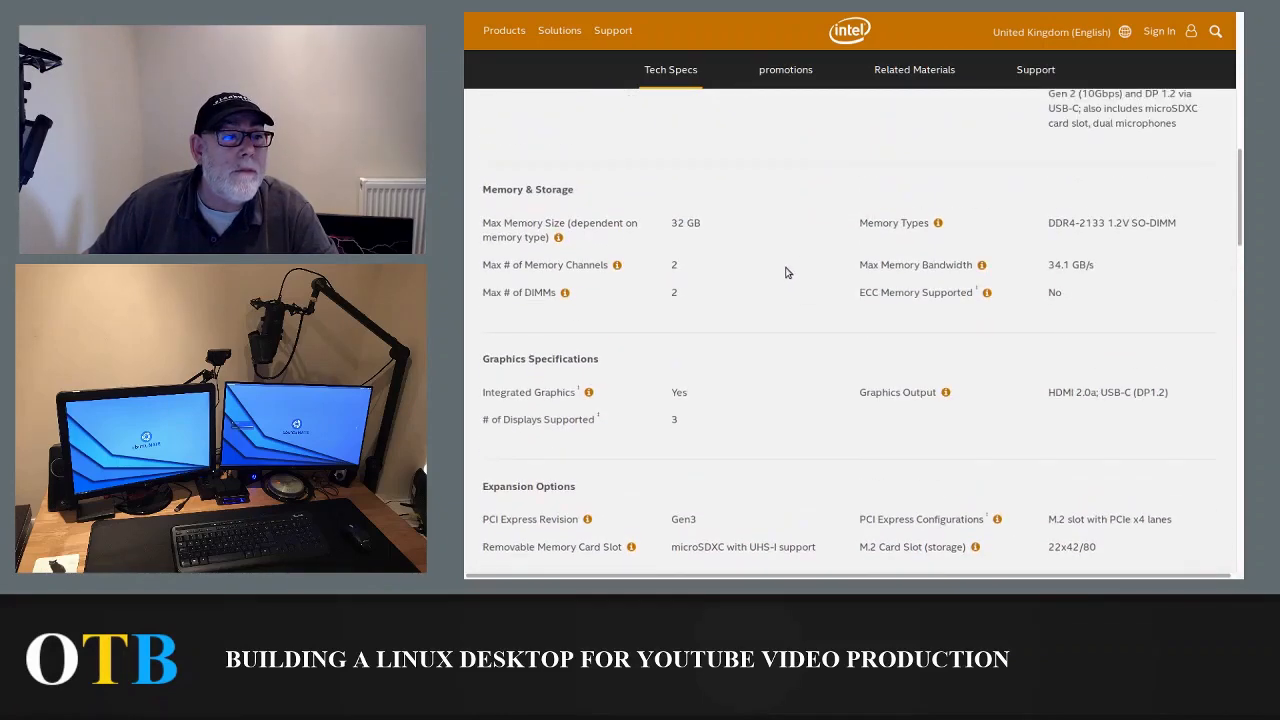
mouse_move(833, 388)
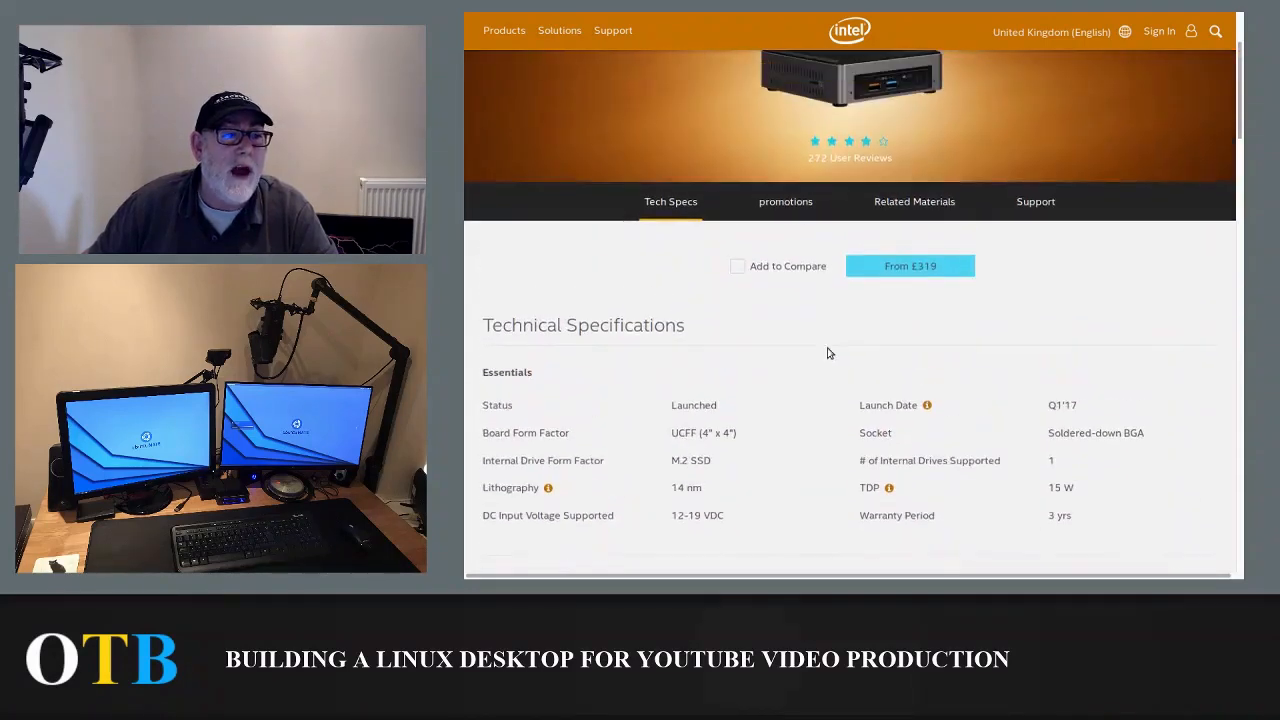
scroll(up, 3)
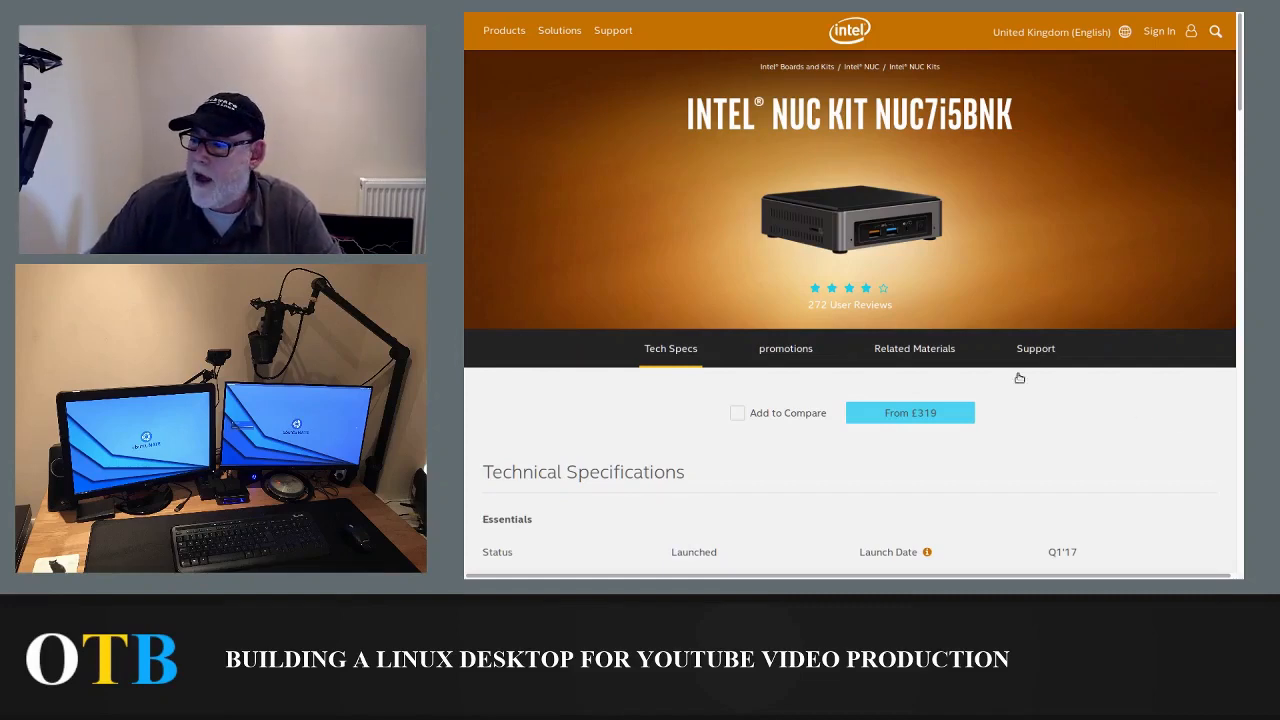
scroll(down, 3)
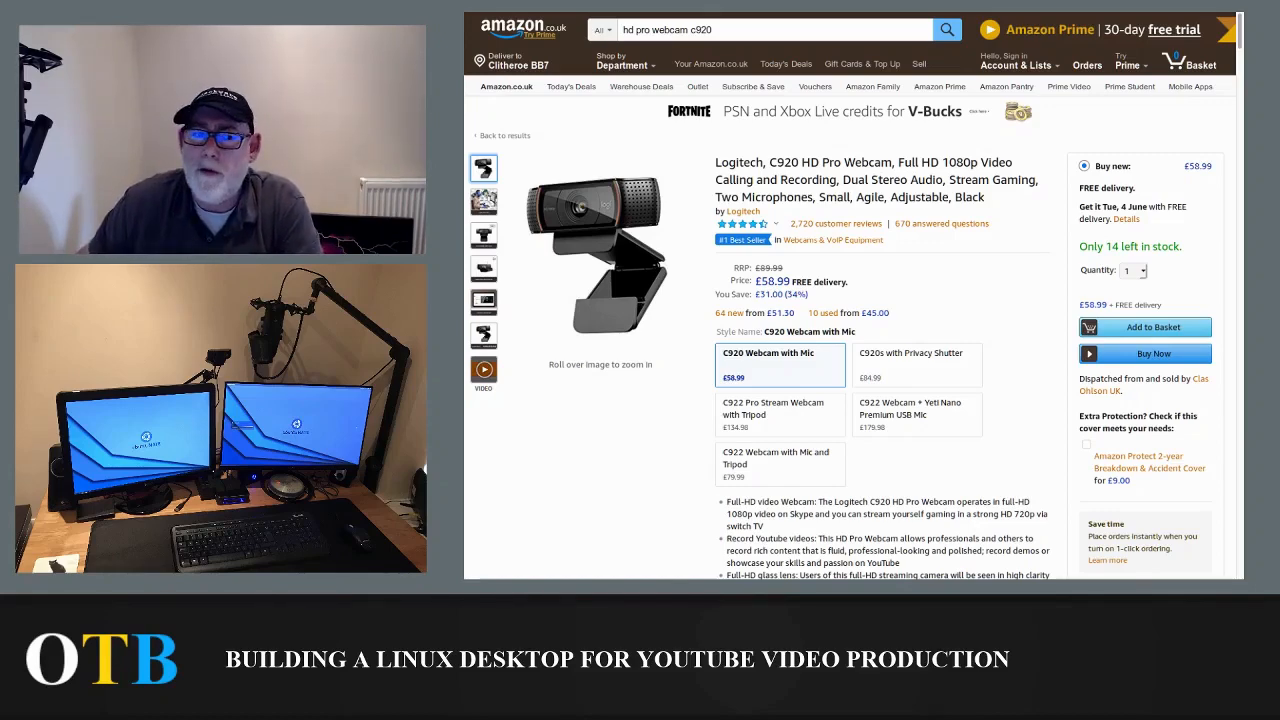
text(blue yeti)
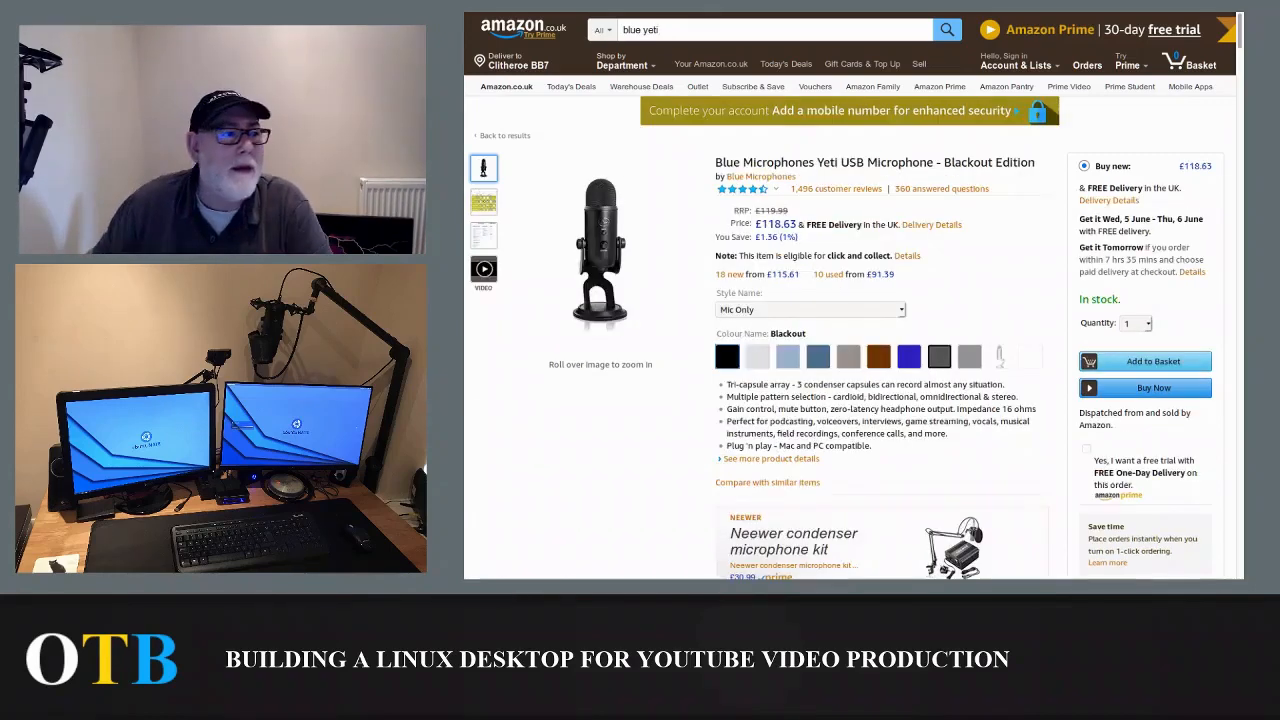